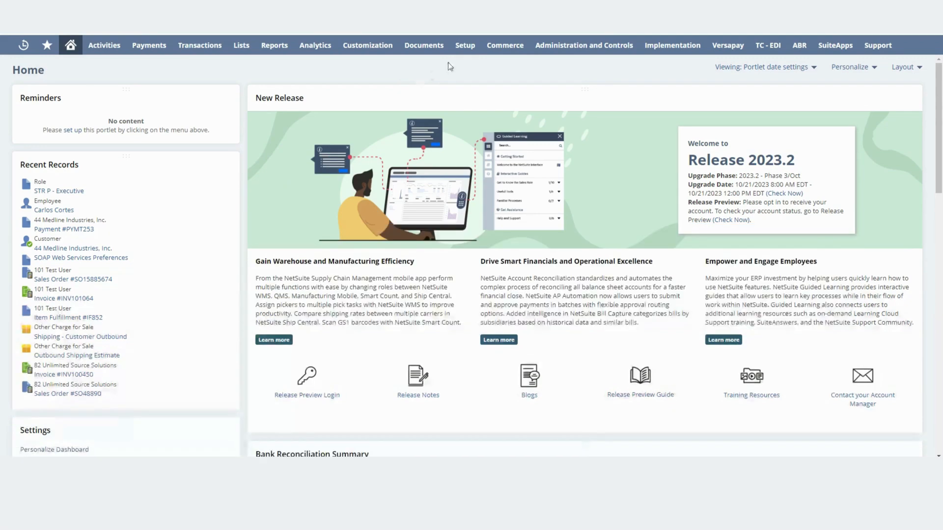
Open the Manage Roles list from Setup > Users/Roles.
left_click(464, 45)
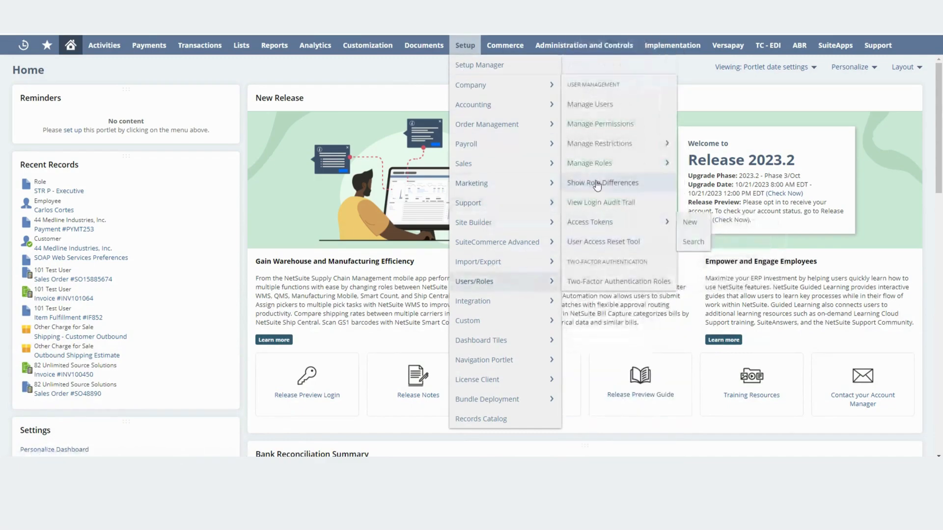
left_click(589, 163)
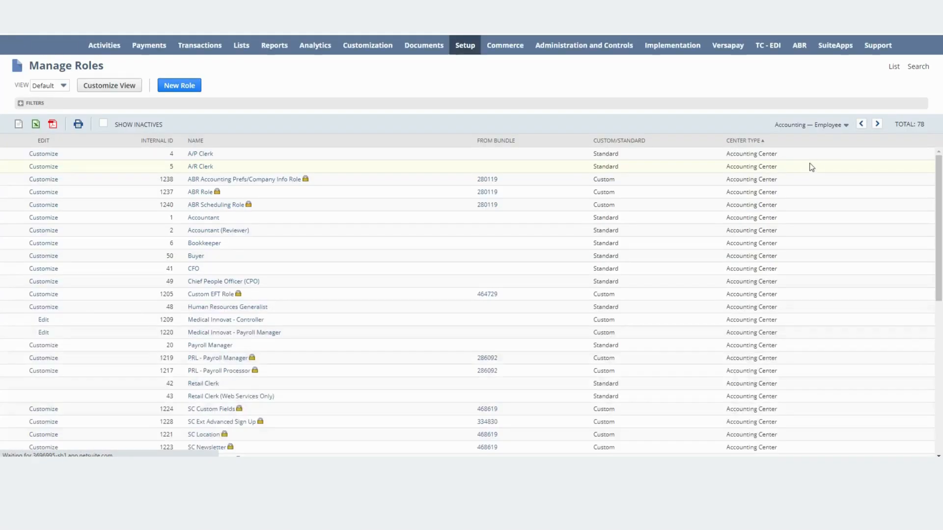
Check that the STR P - Executive role's Publish Dashboards setup permission is Full.
left_click(877, 124)
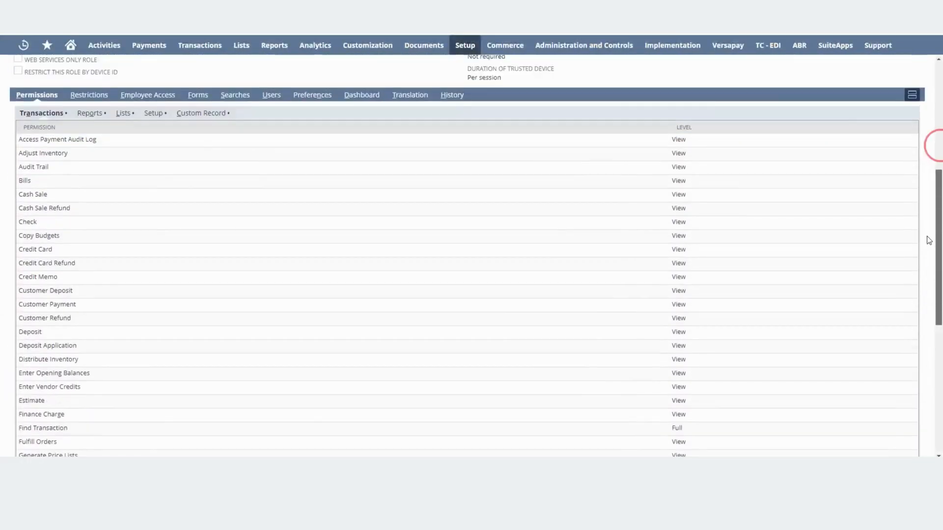
scroll("up", 3)
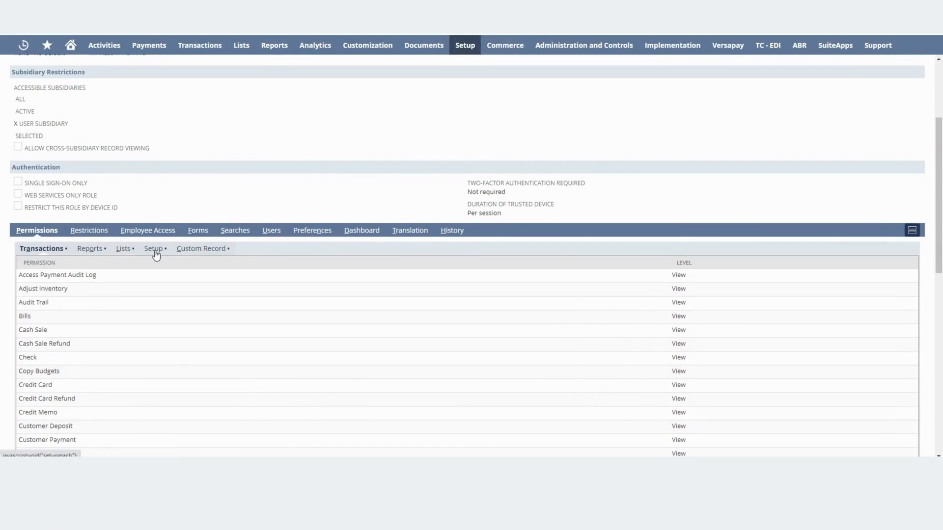
left_click(152, 248)
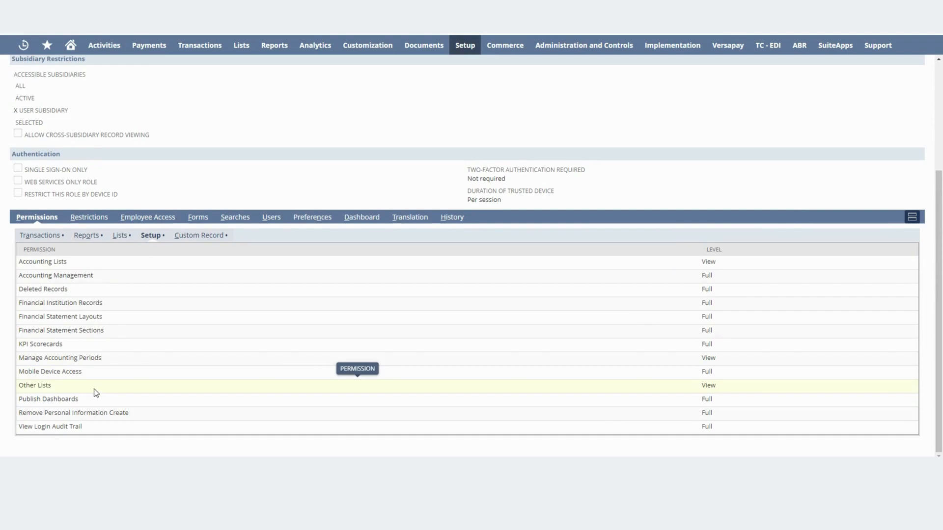
mouse_move(48, 398)
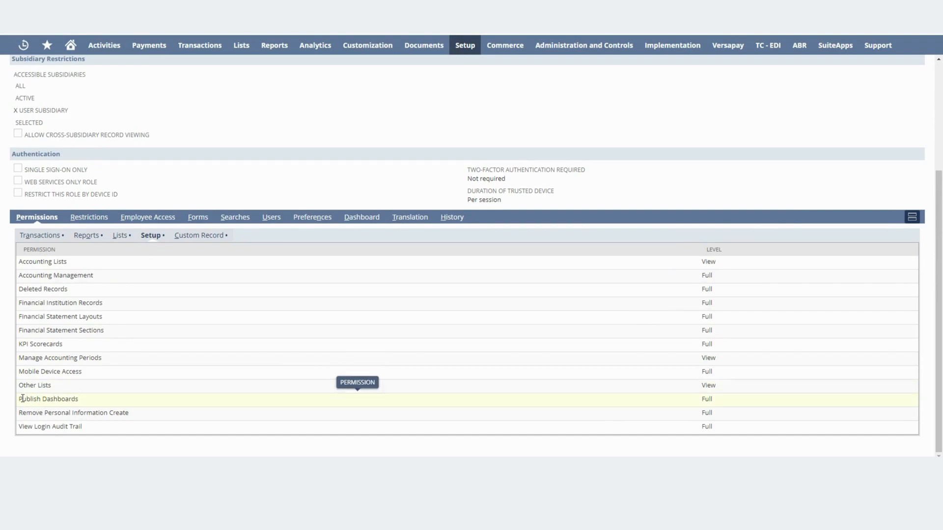
double_click(48, 399)
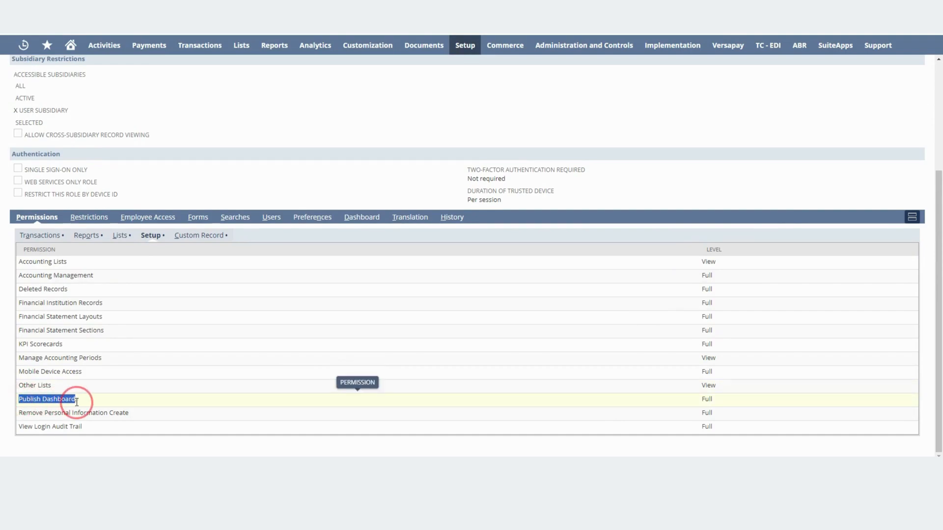
left_click(707, 398)
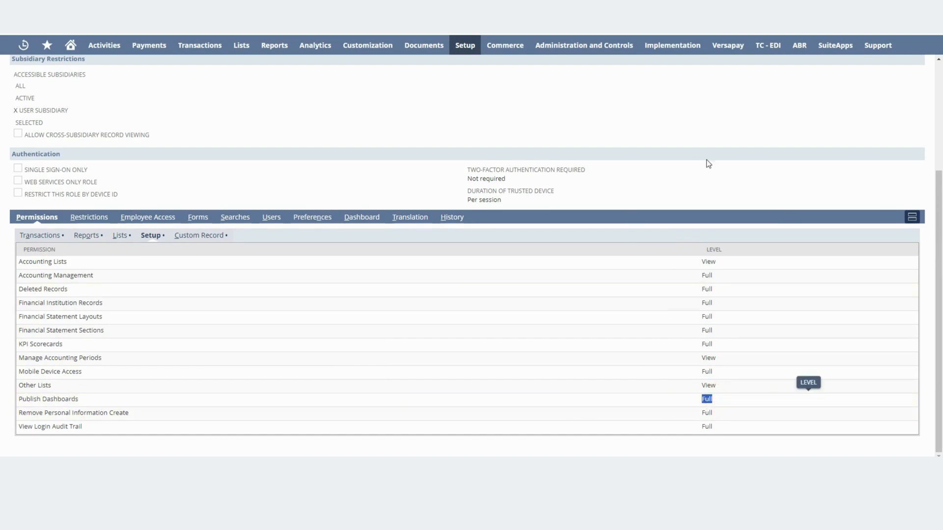
scroll("up", 3)
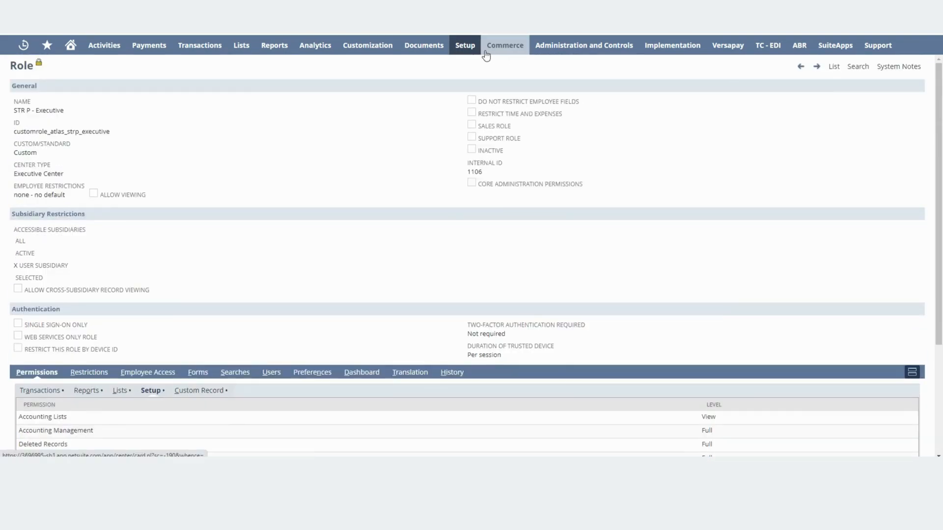
Page forward in the roles list to the CEO role, then bring up the executive dashboard.
left_click(465, 45)
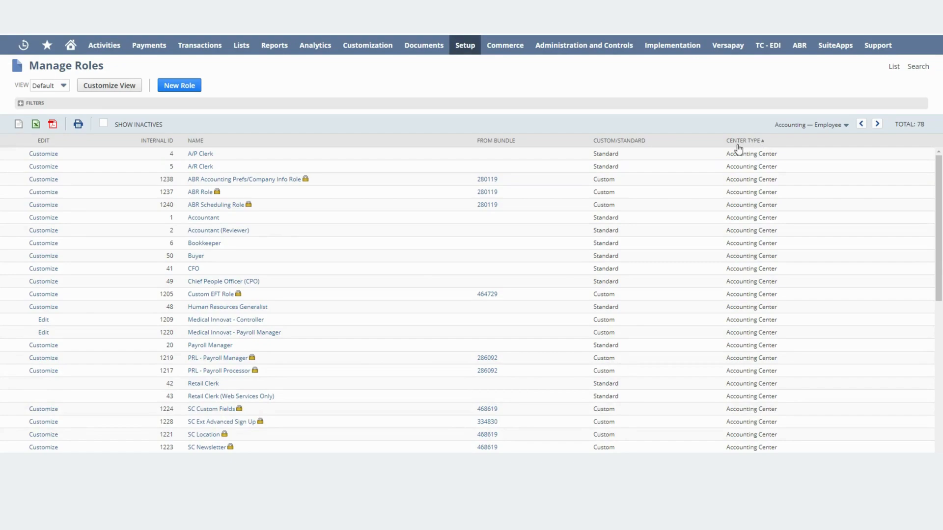
mouse_move(905, 137)
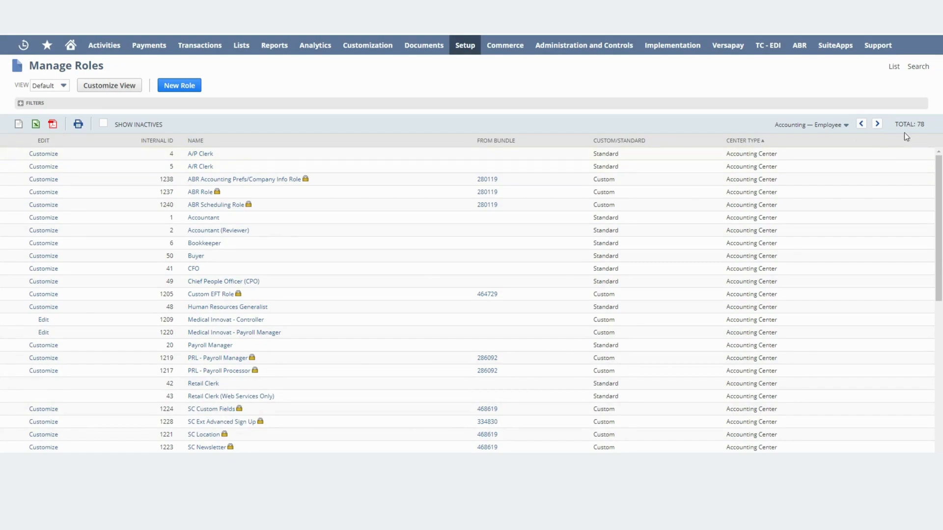
left_click(877, 124)
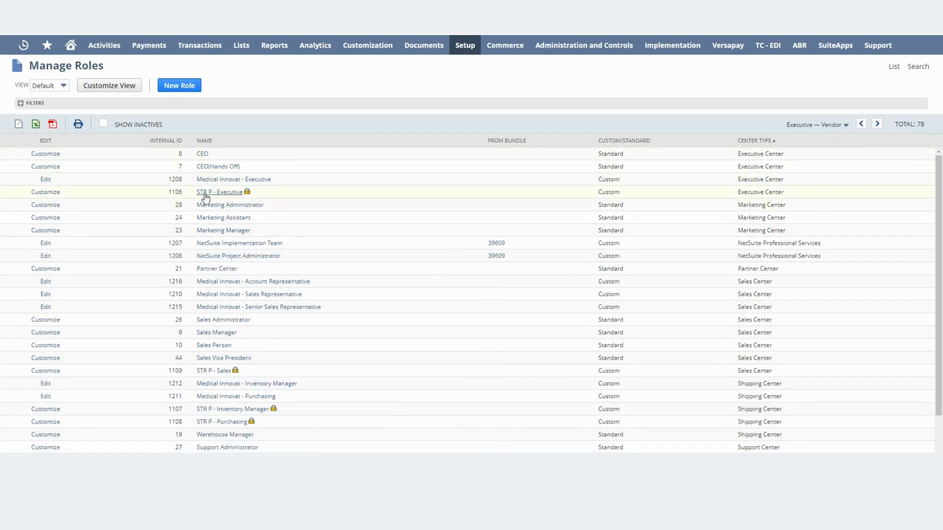
mouse_move(247, 192)
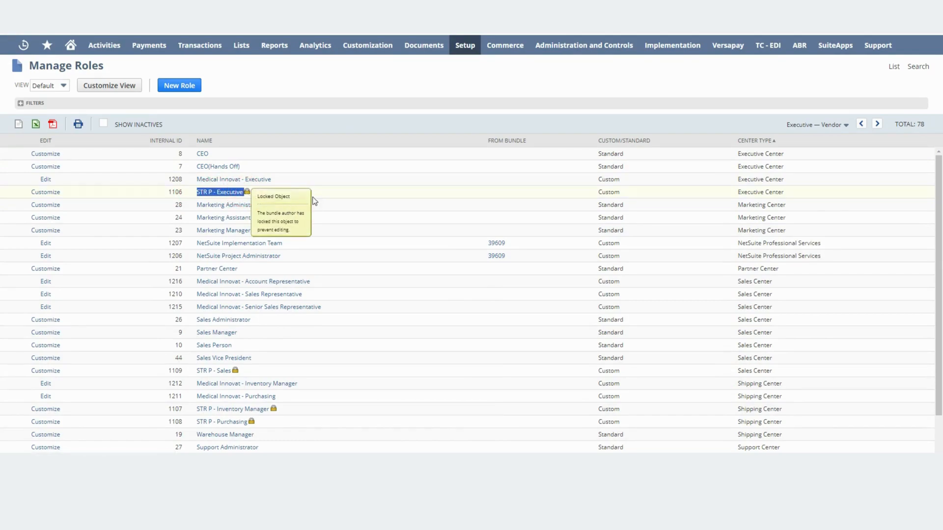
mouse_move(192, 159)
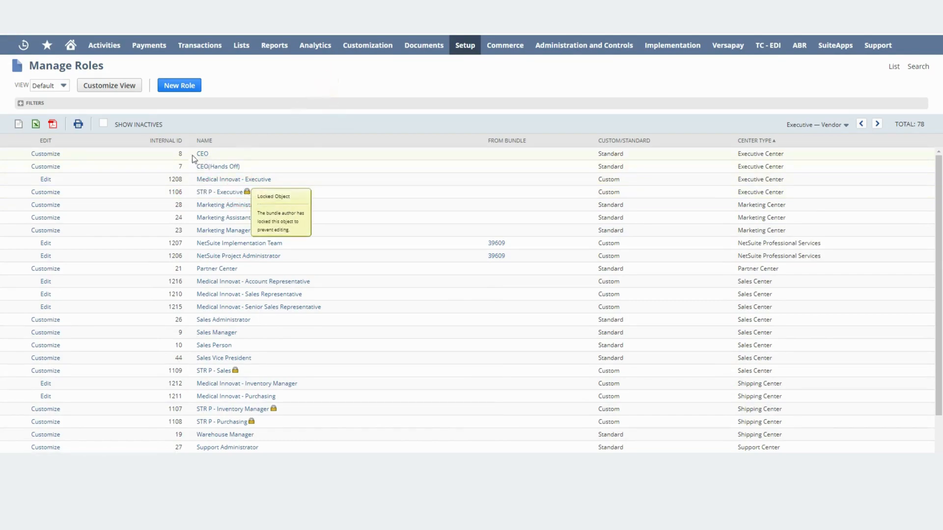
double_click(202, 154)
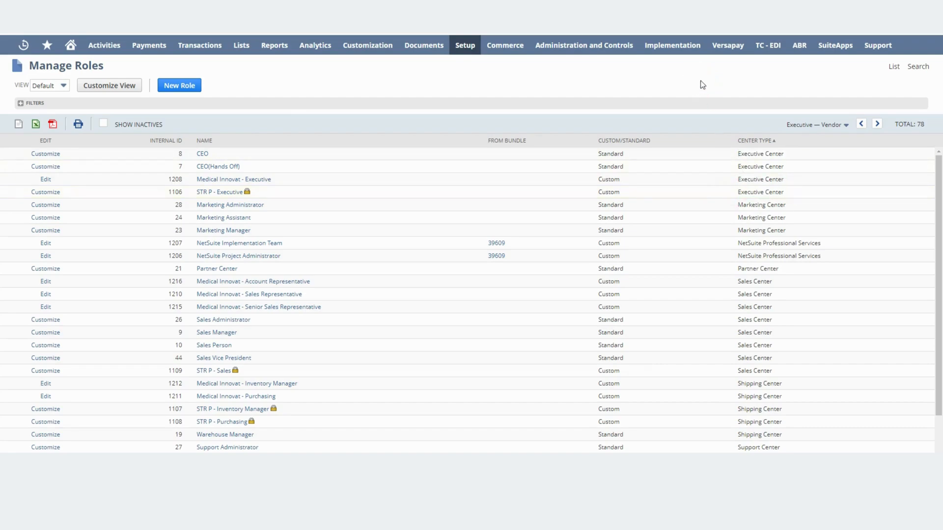
left_click(842, 34)
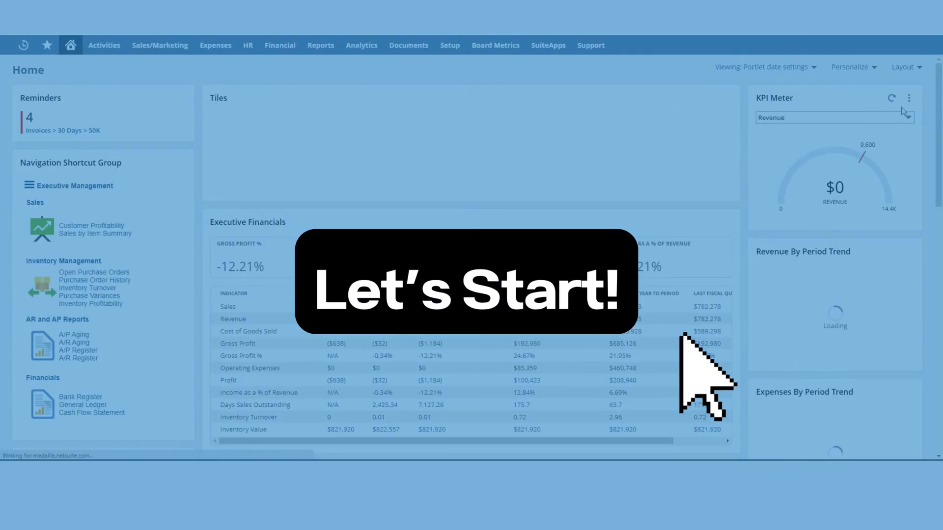
Scroll through the executive dashboard's financials, KPI and trend portlets and back up.
scroll("down", 3)
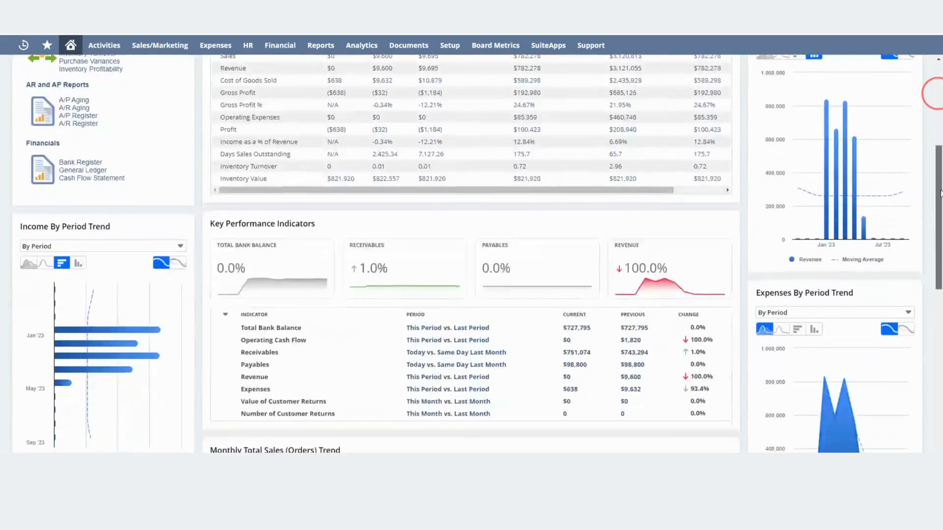
scroll("down", 3)
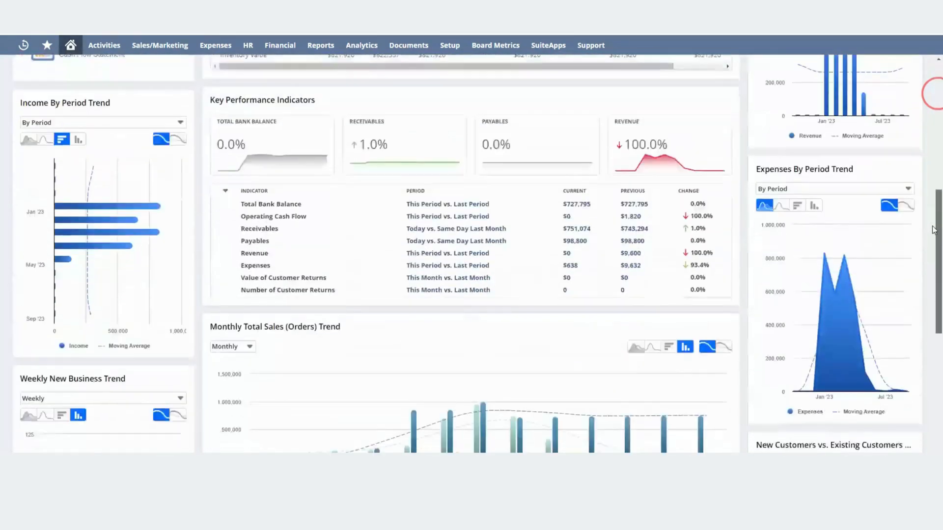
scroll("up", 3)
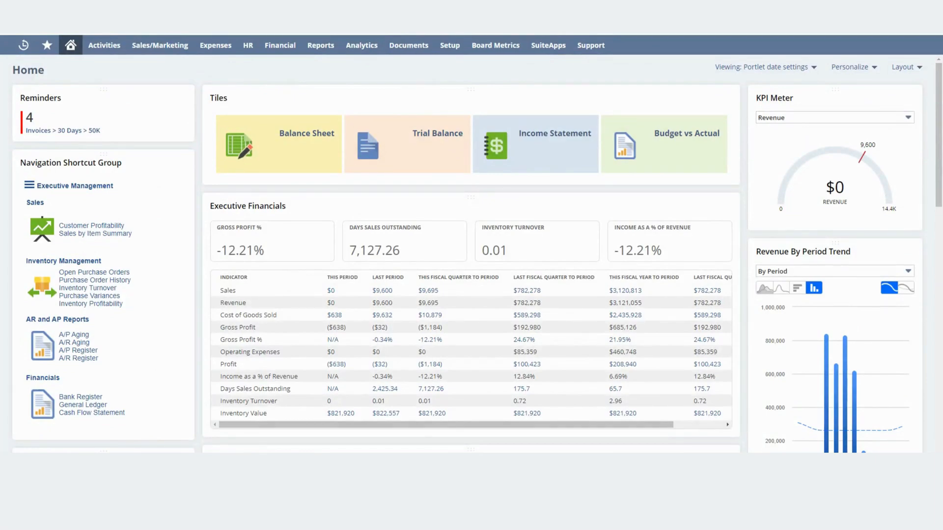
left_click(936, 45)
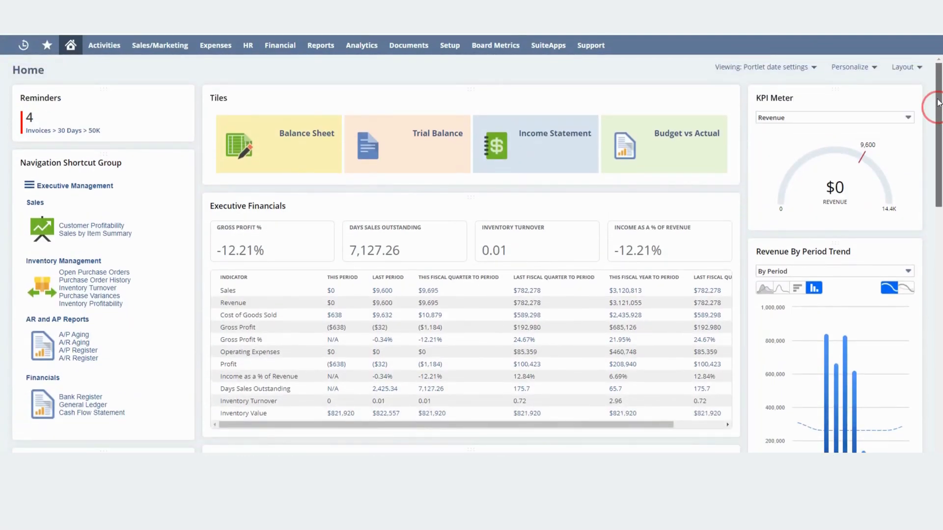
Start Publish Dashboard from the Settings portlet for New CEO Dashboard.
scroll("down", 3)
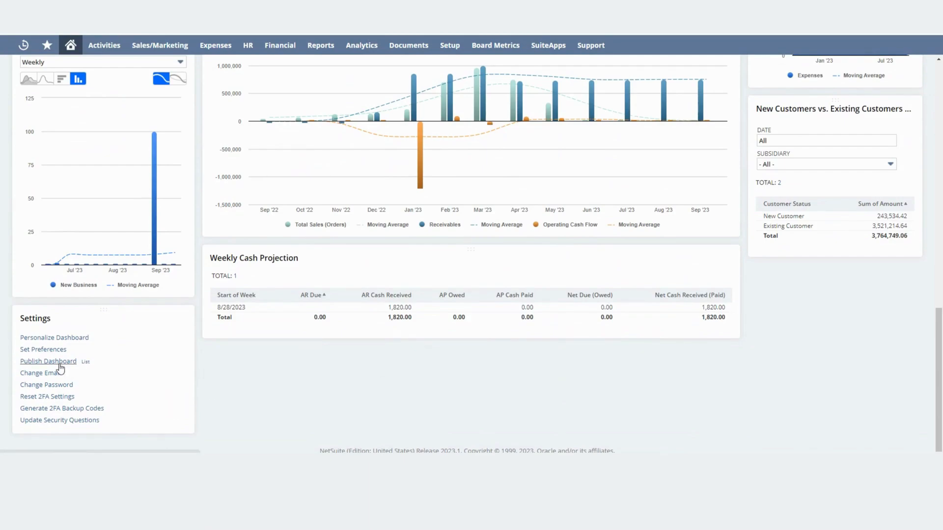
left_click(48, 361)
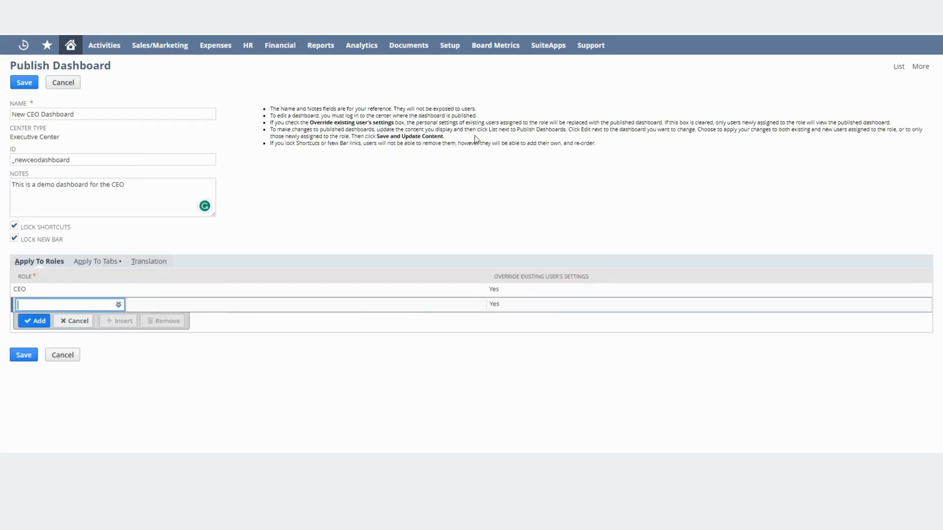
left_click(84, 113)
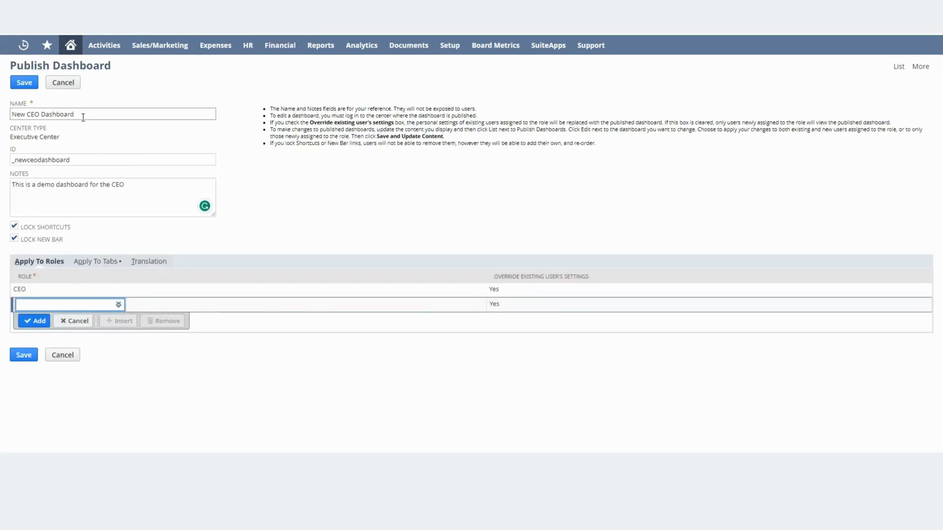
left_click(112, 115)
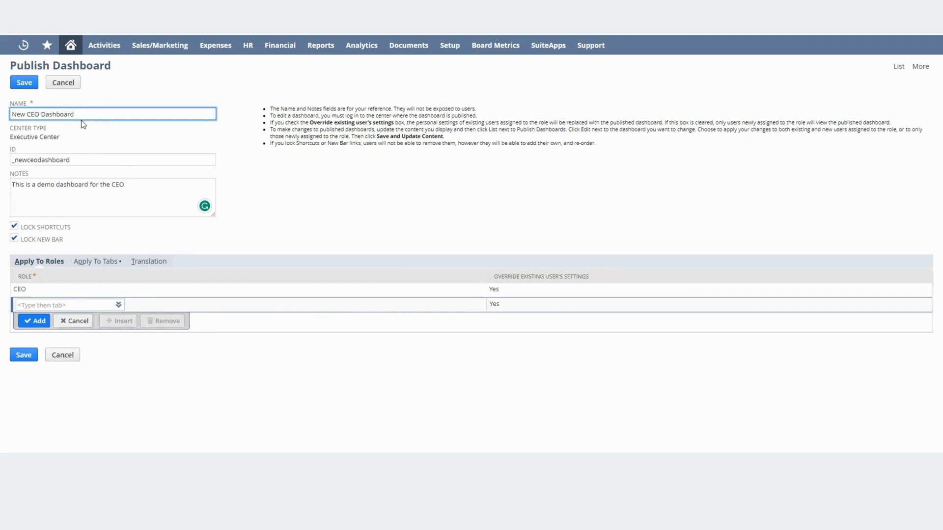
left_click(112, 159)
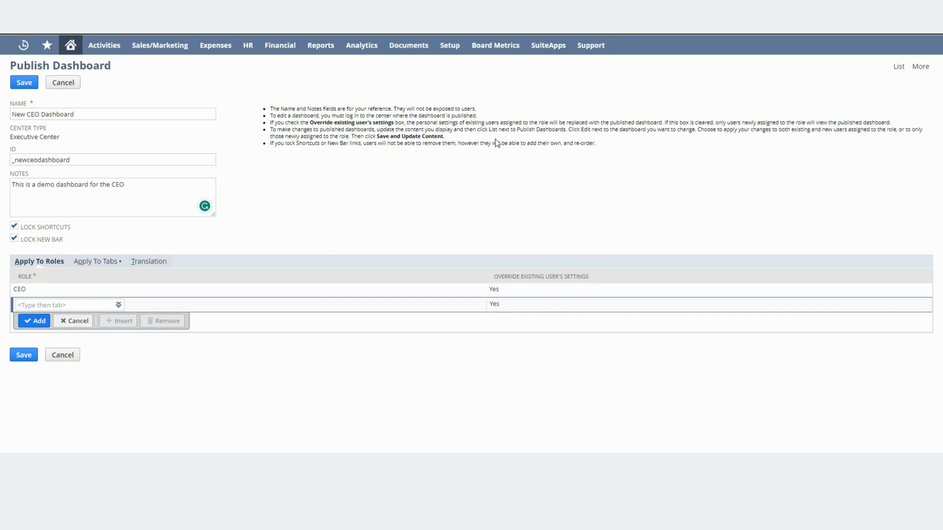
mouse_move(505, 142)
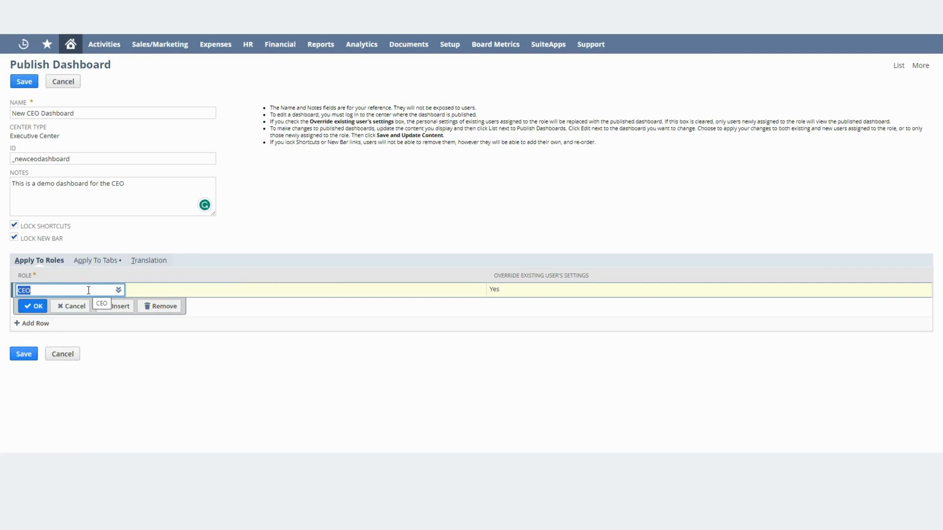
mouse_move(402, 289)
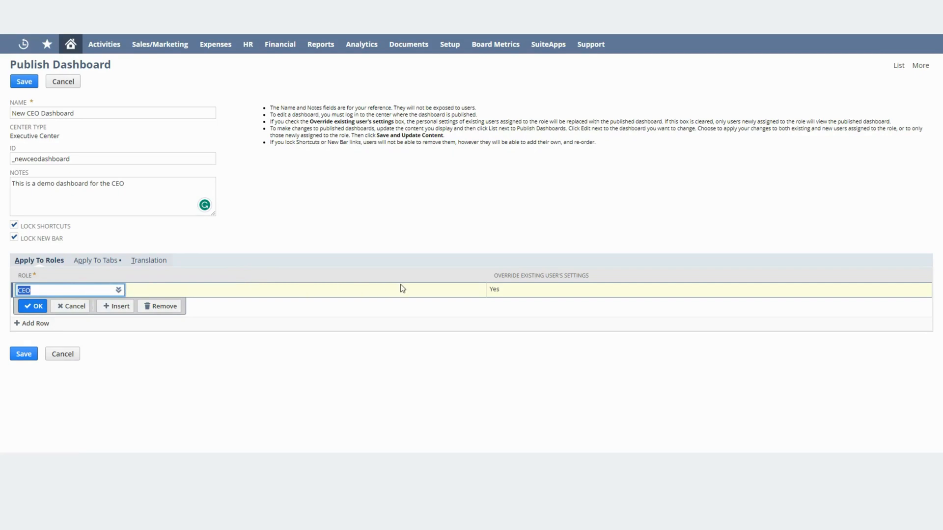
mouse_move(512, 292)
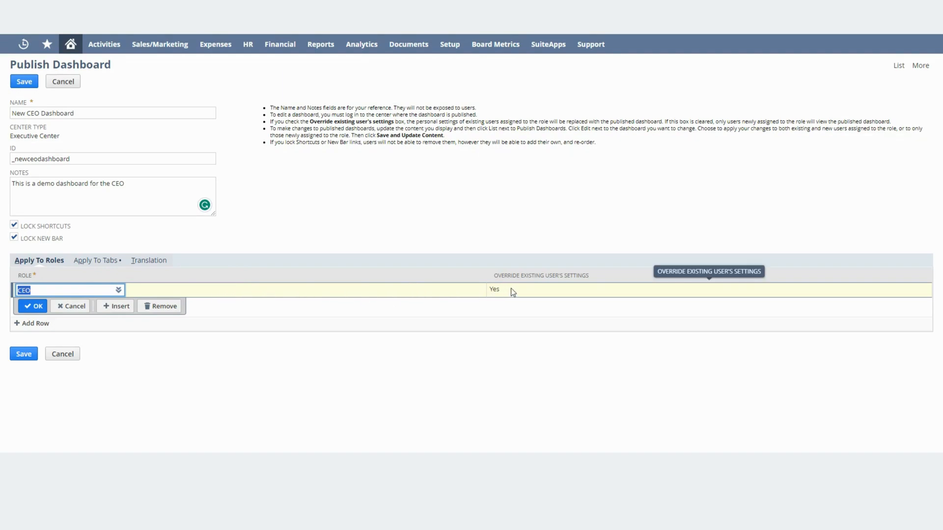
Toggle Override Existing User's Settings for the CEO row, ending with it checked.
left_click(249, 290)
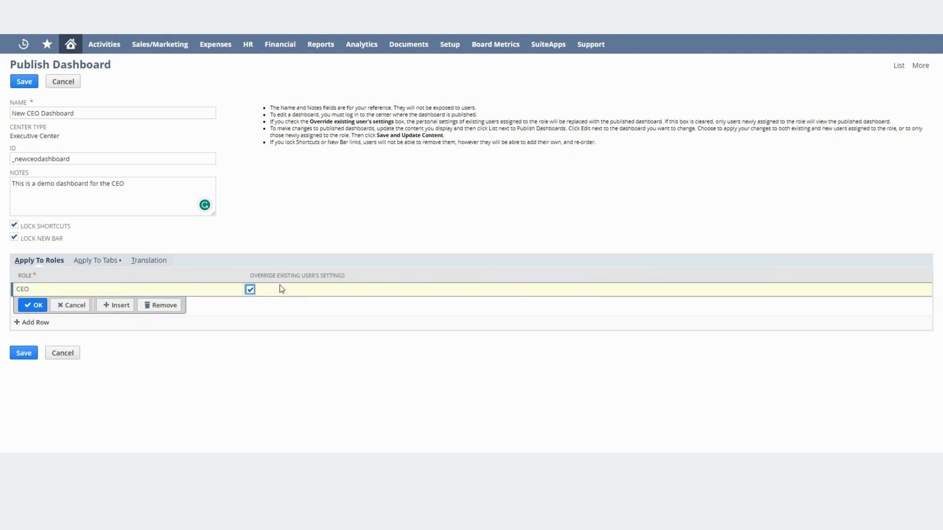
mouse_move(308, 283)
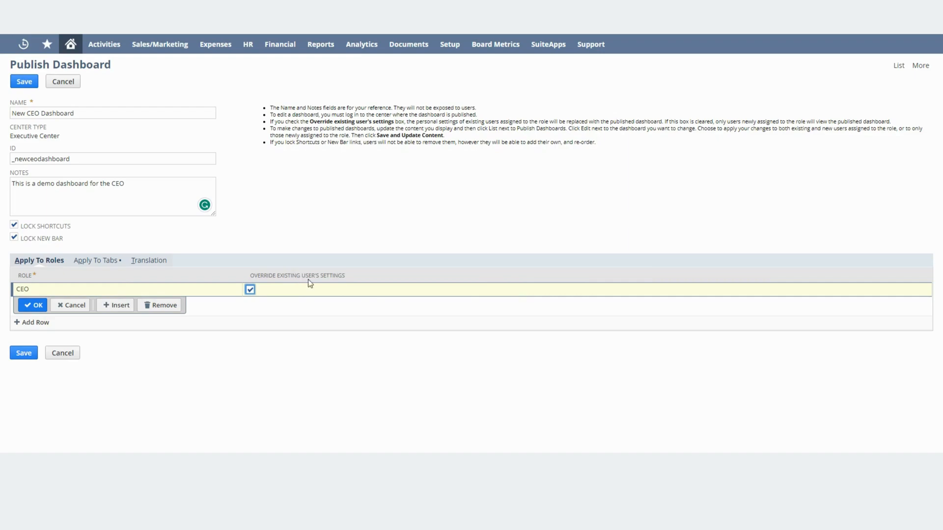
mouse_move(257, 289)
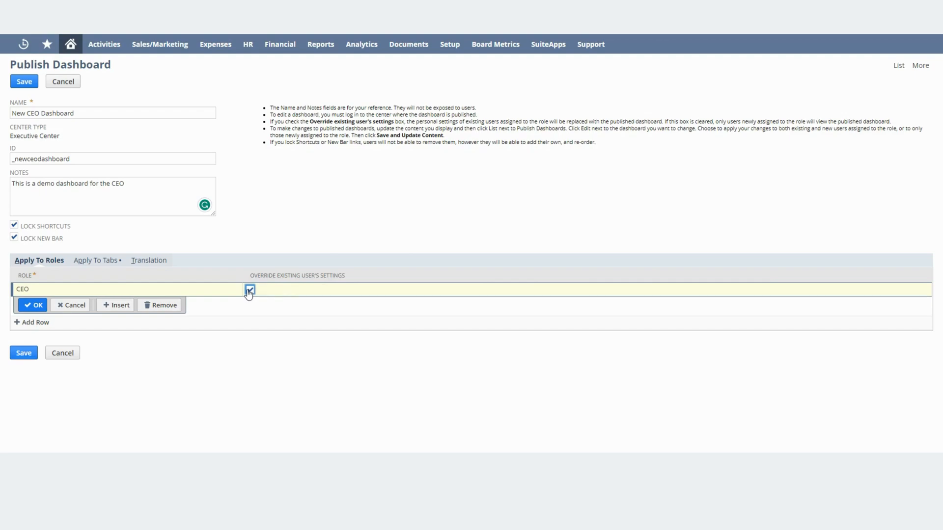
left_click(250, 289)
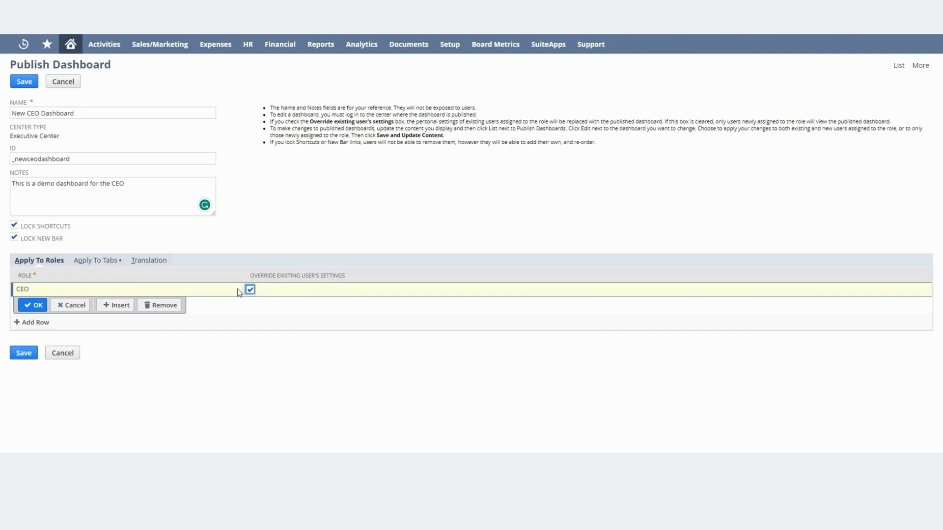
mouse_move(250, 291)
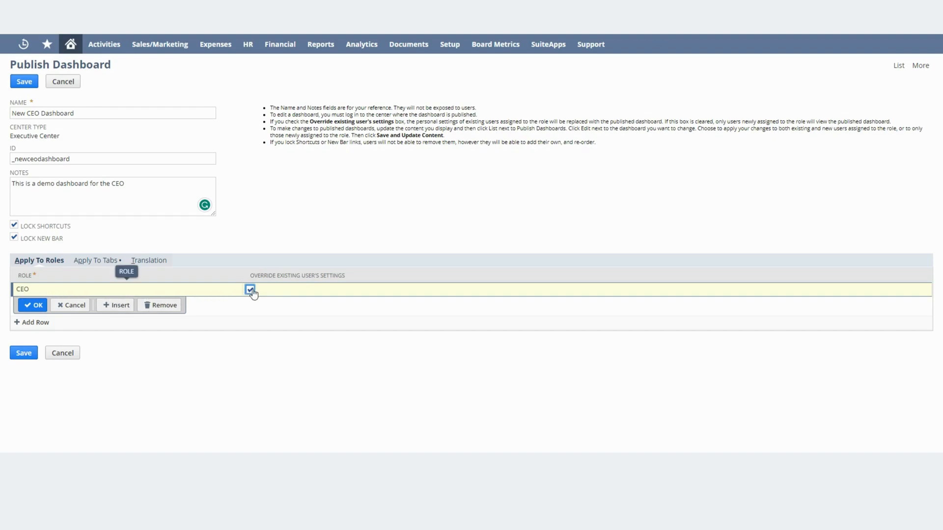
left_click(250, 289)
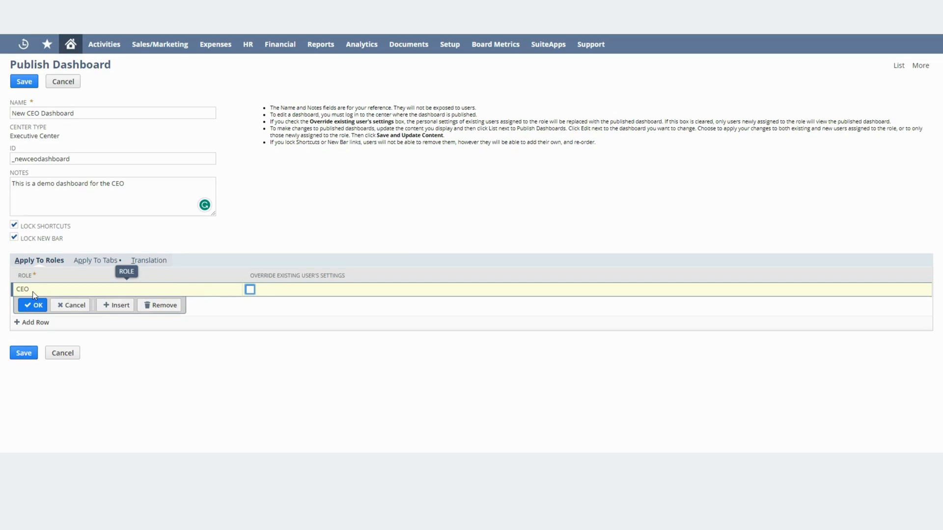
mouse_move(250, 289)
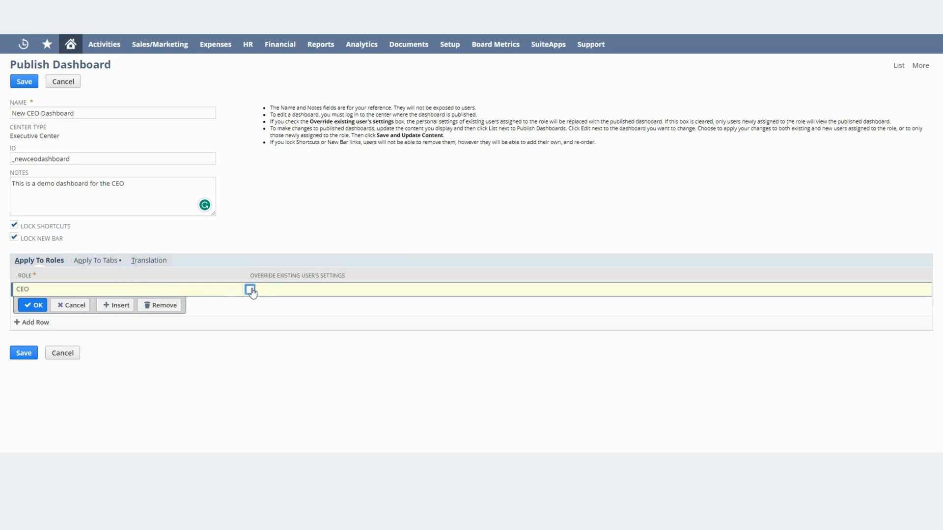
left_click(250, 289)
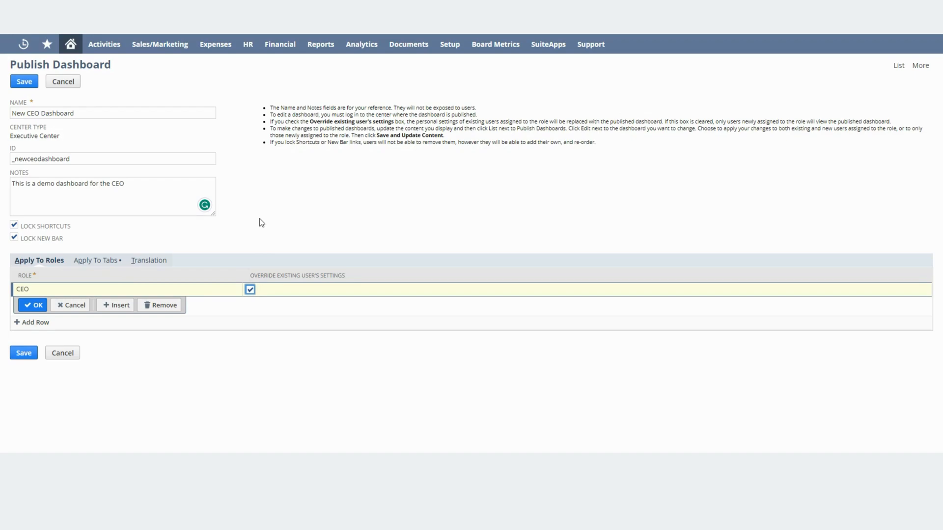
mouse_move(102, 244)
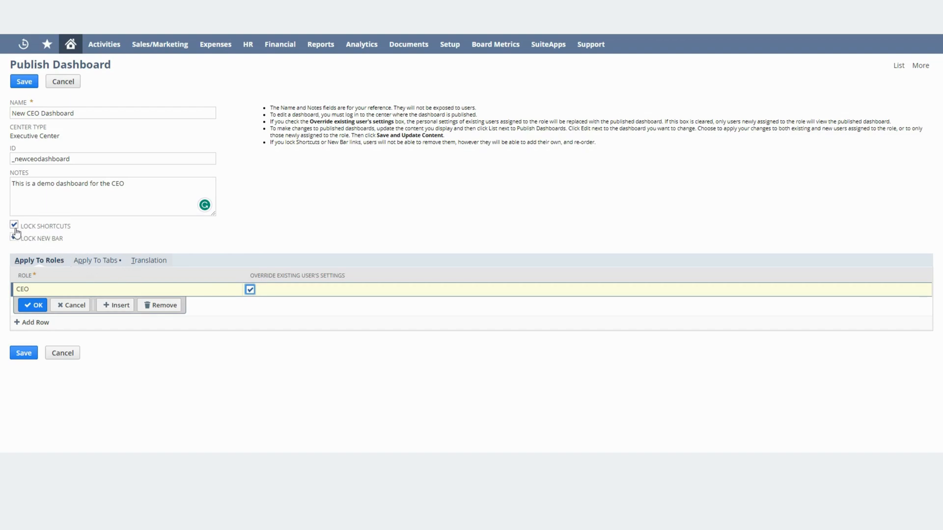
left_click(13, 239)
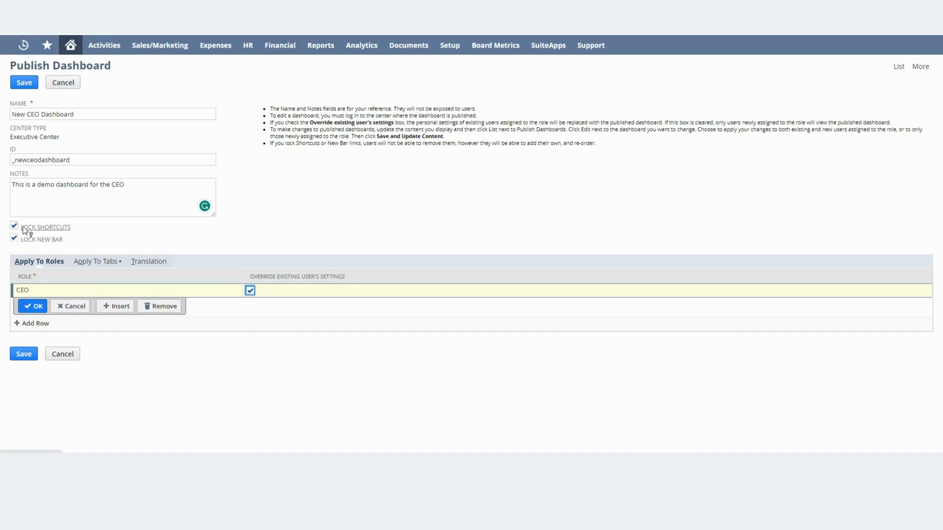
mouse_move(36, 239)
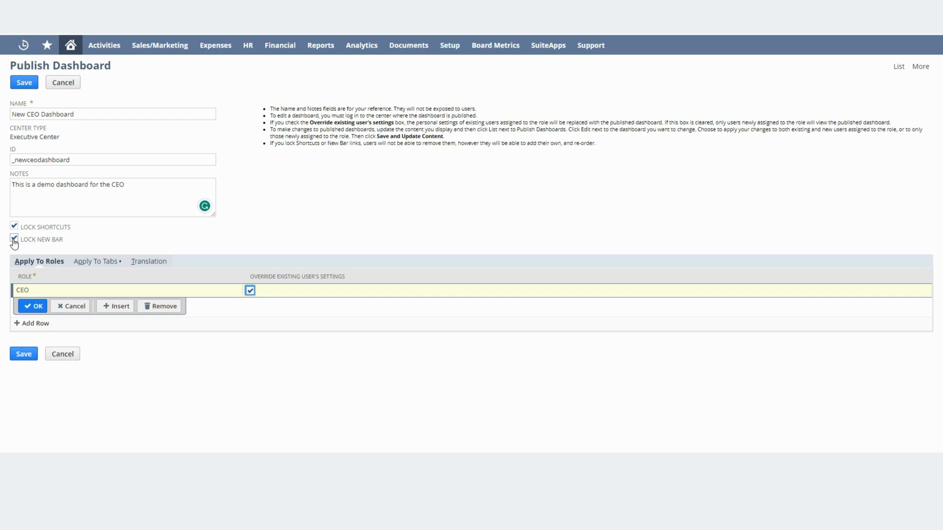
left_click(13, 238)
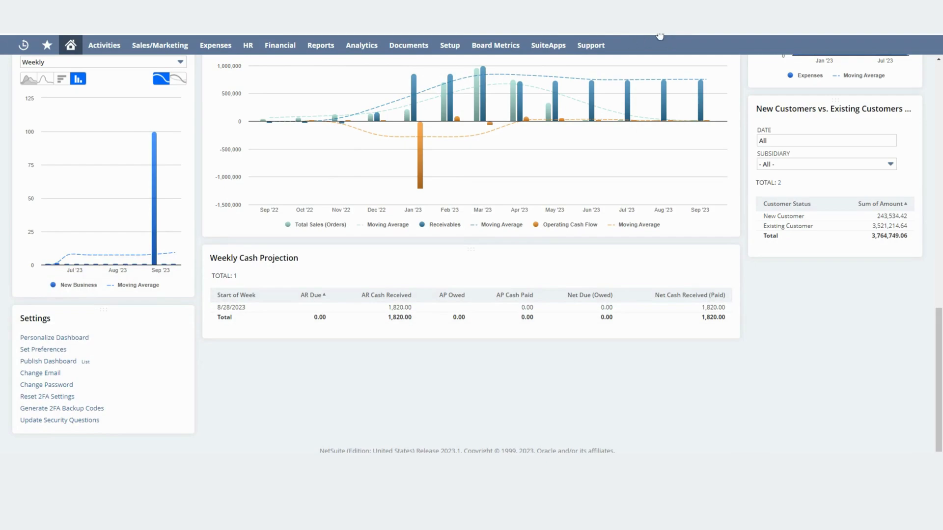
left_click(47, 361)
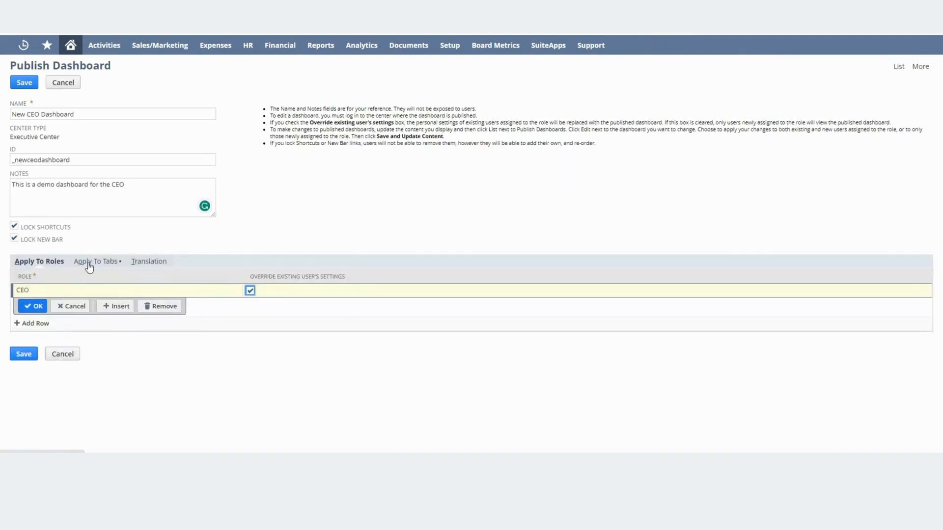
Confirm all tabs, Vendor Dashboard through Support, are applied with Add/Move content mode.
left_click(93, 261)
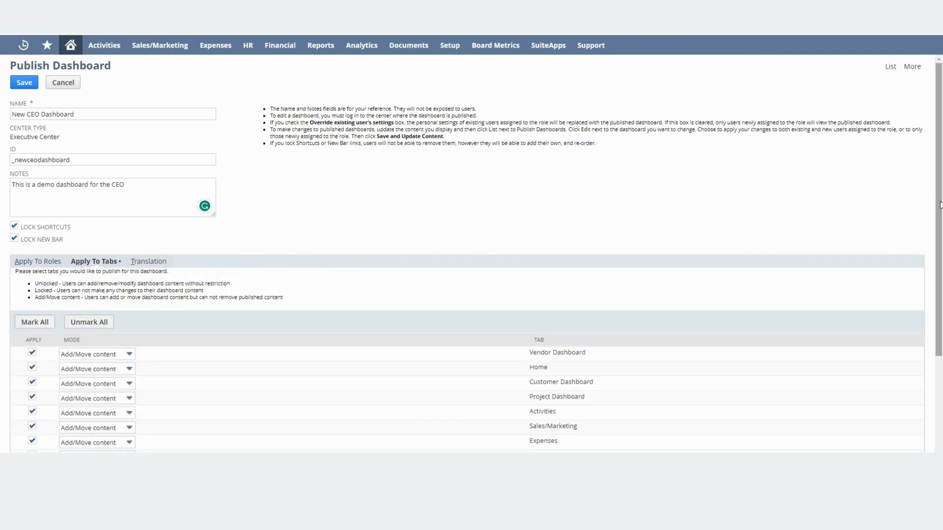
scroll("down", 3)
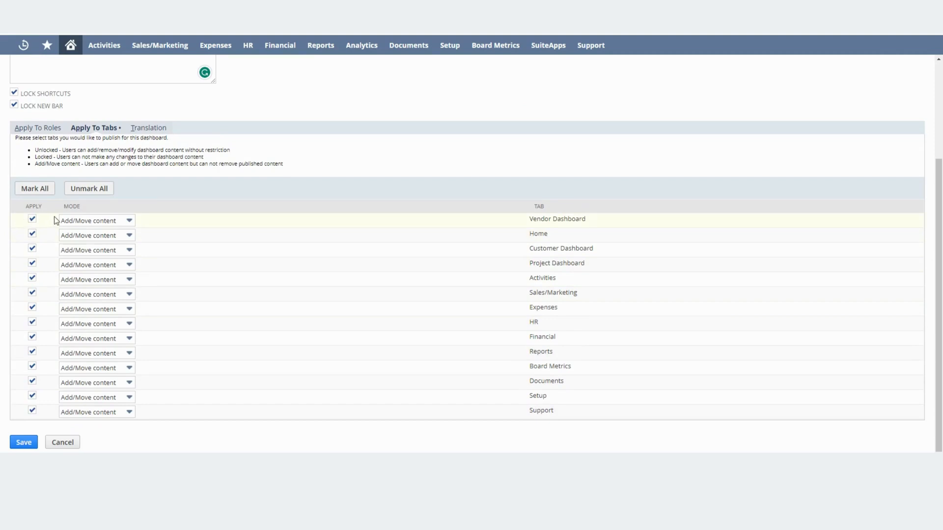
mouse_move(96, 397)
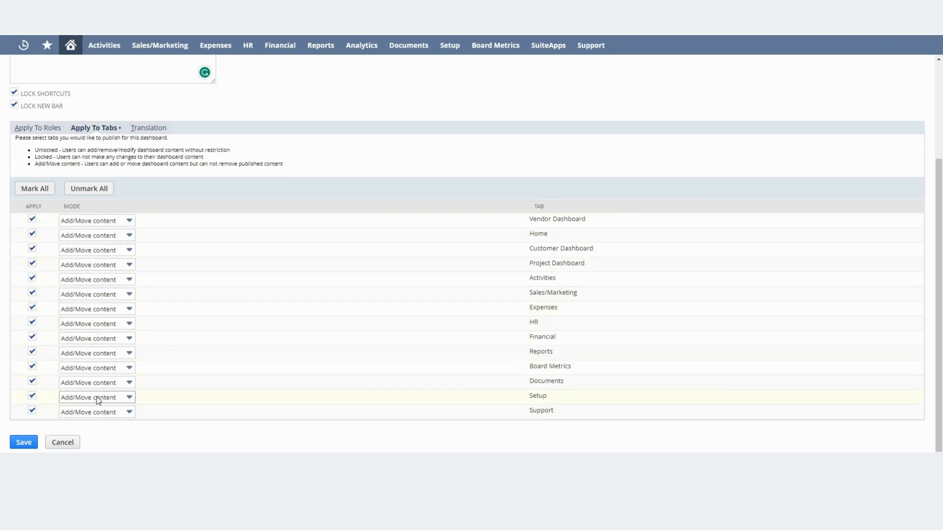
mouse_move(96, 308)
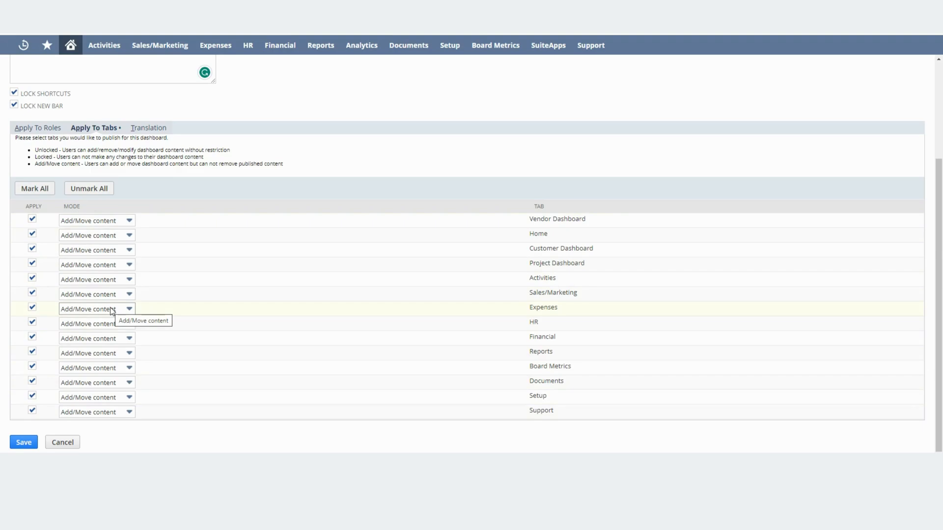
mouse_move(201, 223)
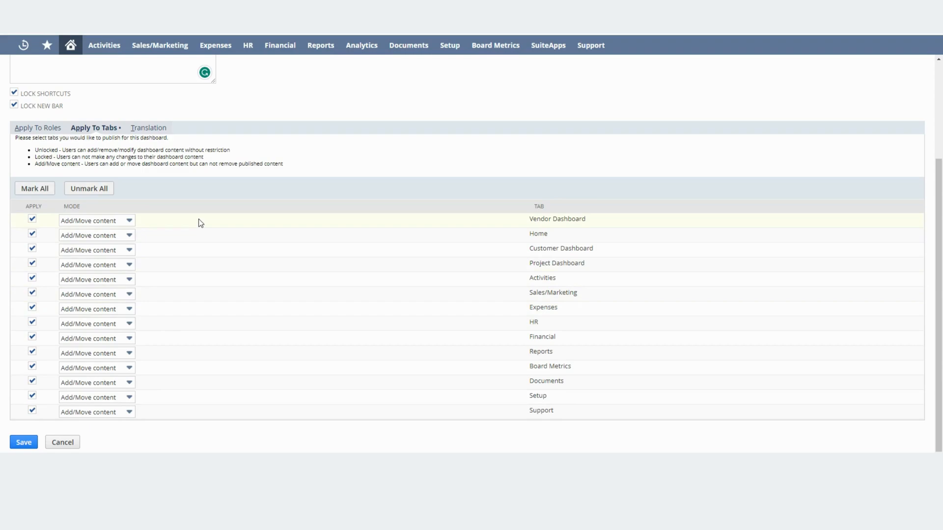
mouse_move(211, 294)
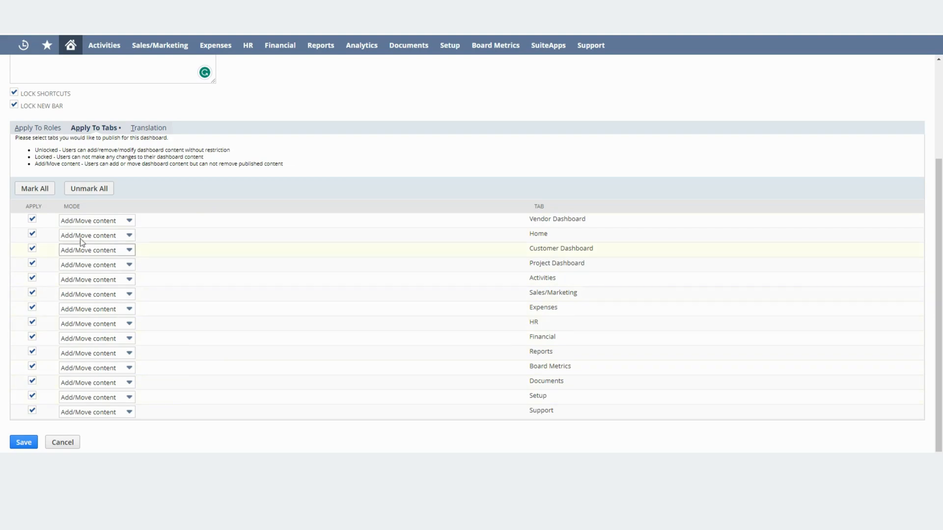
mouse_move(96, 220)
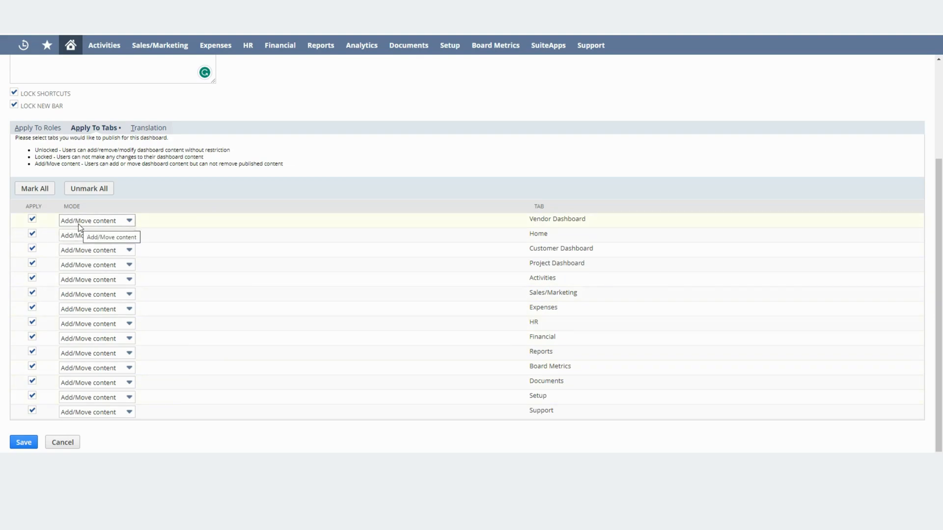
mouse_move(96, 225)
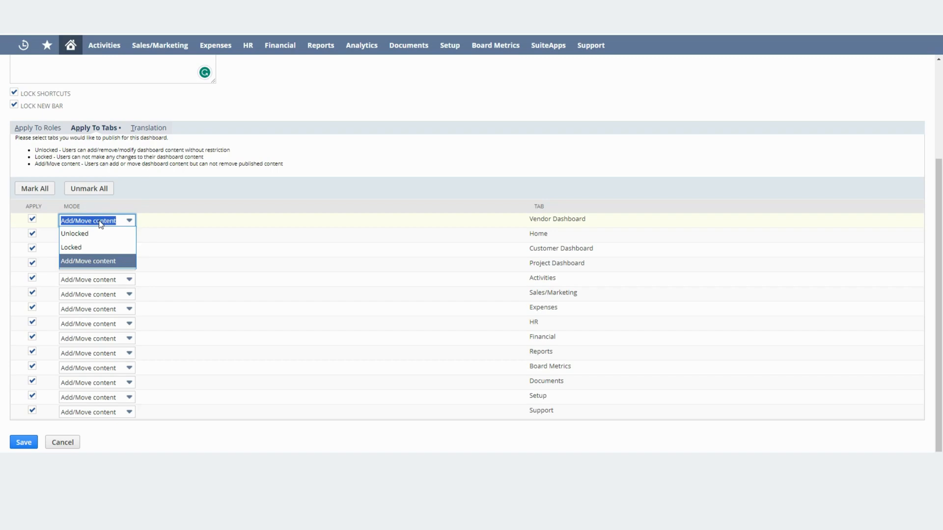
mouse_move(97, 234)
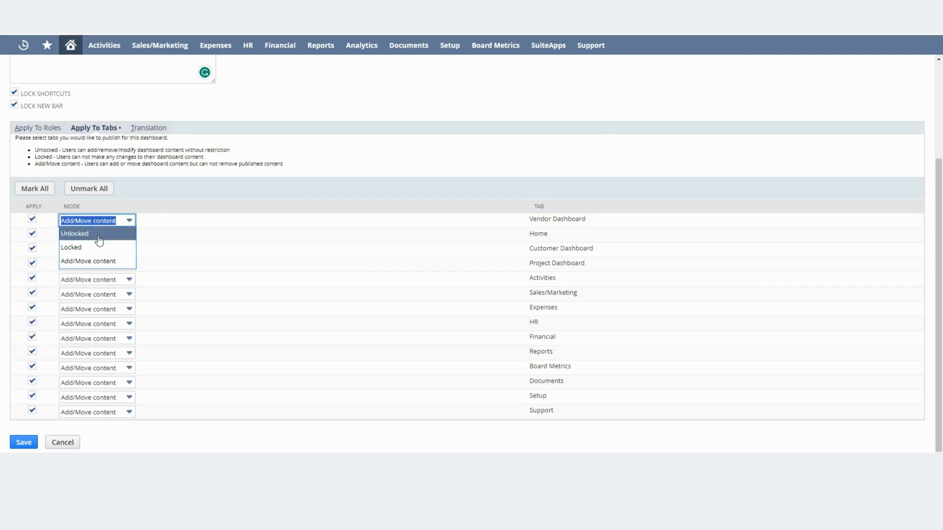
left_click(87, 261)
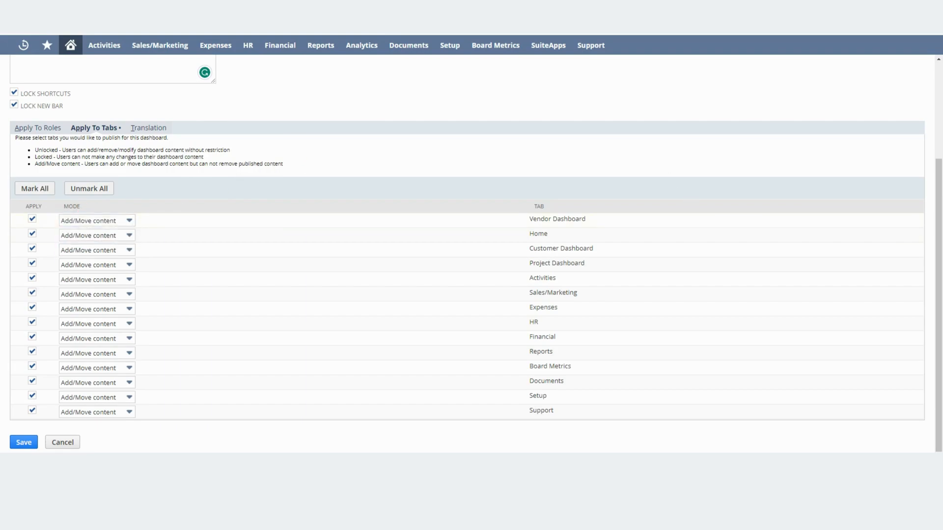
scroll("up", 3)
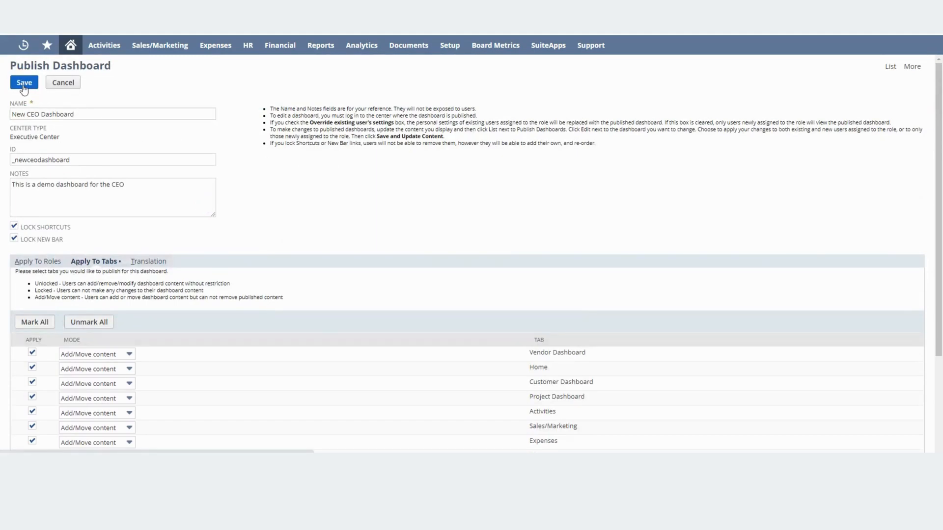
Save the New CEO Dashboard publication and pick CEO from the role menu.
left_click(24, 82)
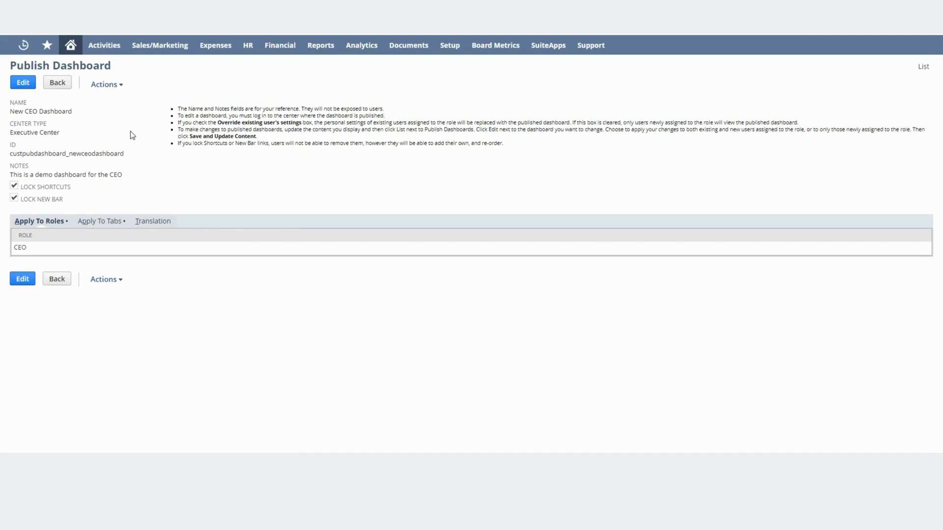
mouse_move(249, 161)
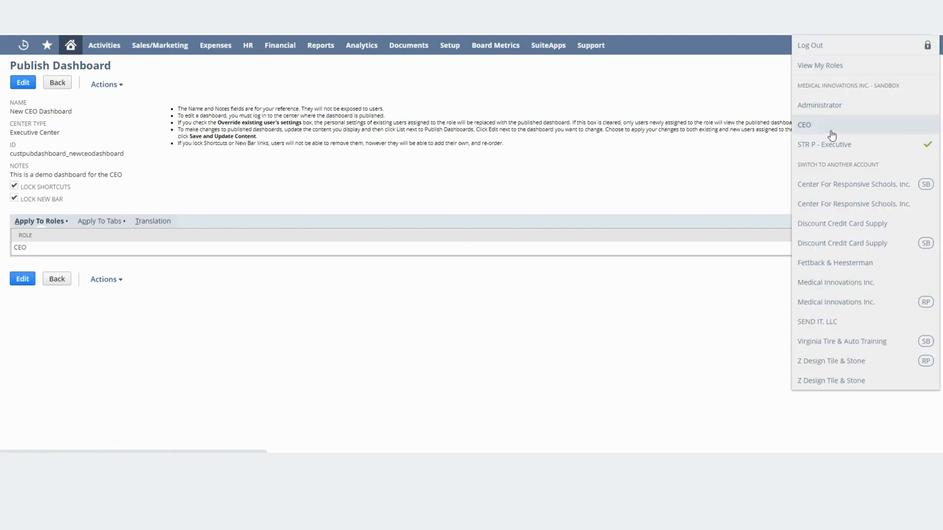
left_click(555, 175)
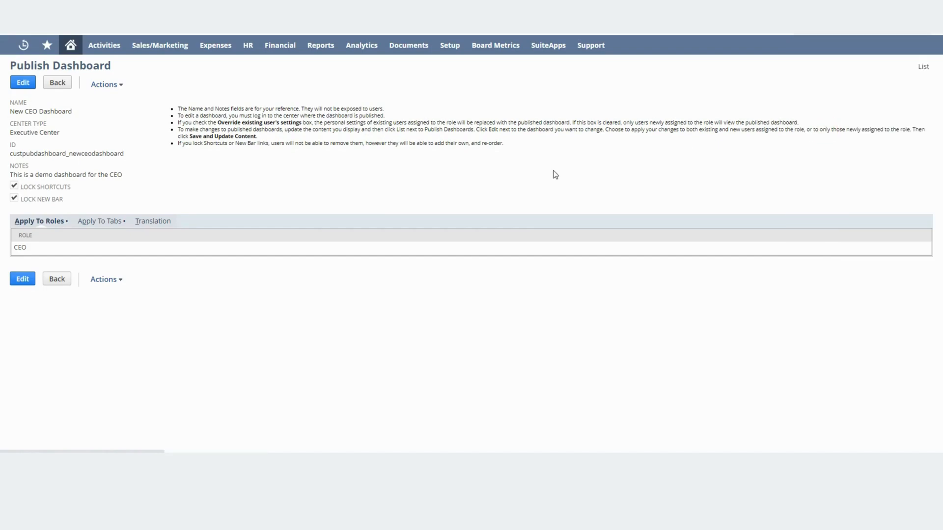
View the CEO Home dashboard with Executive Financials, revenue KPI meter and trend charts.
left_click(70, 45)
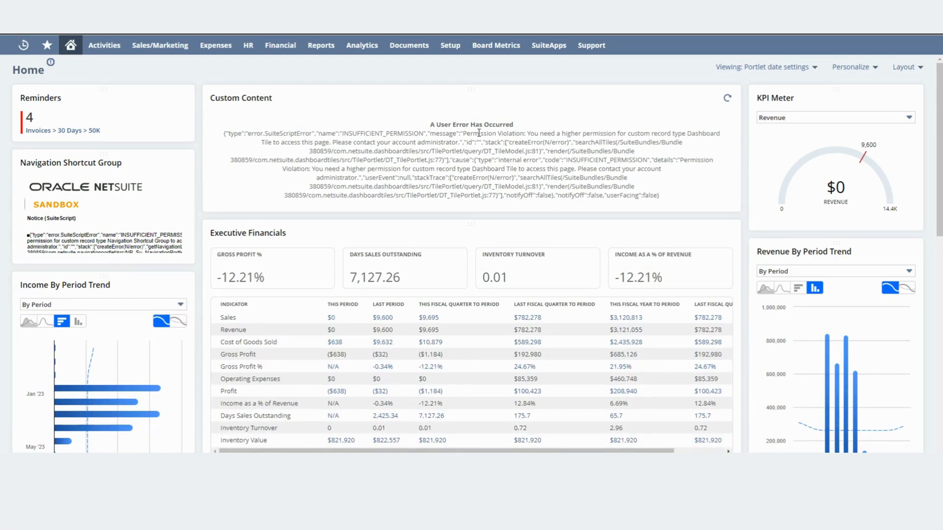
mouse_move(427, 130)
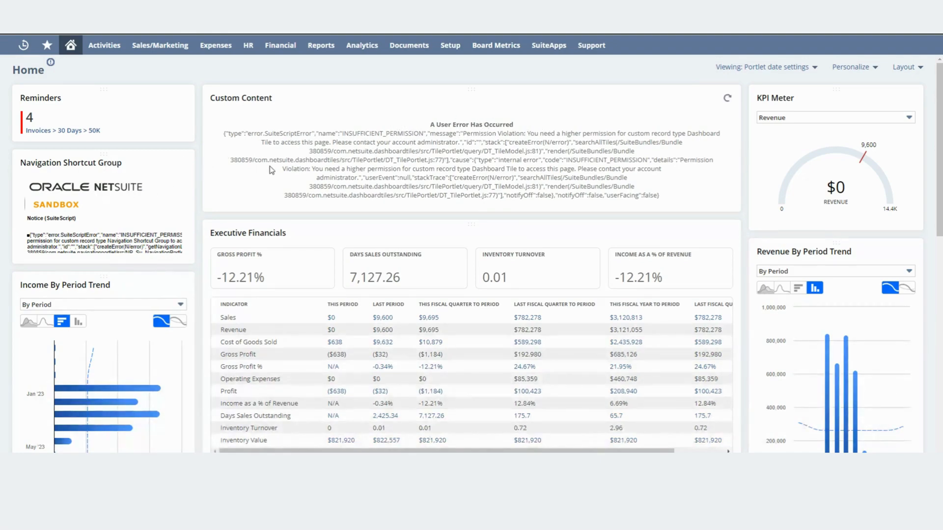
mouse_move(120, 164)
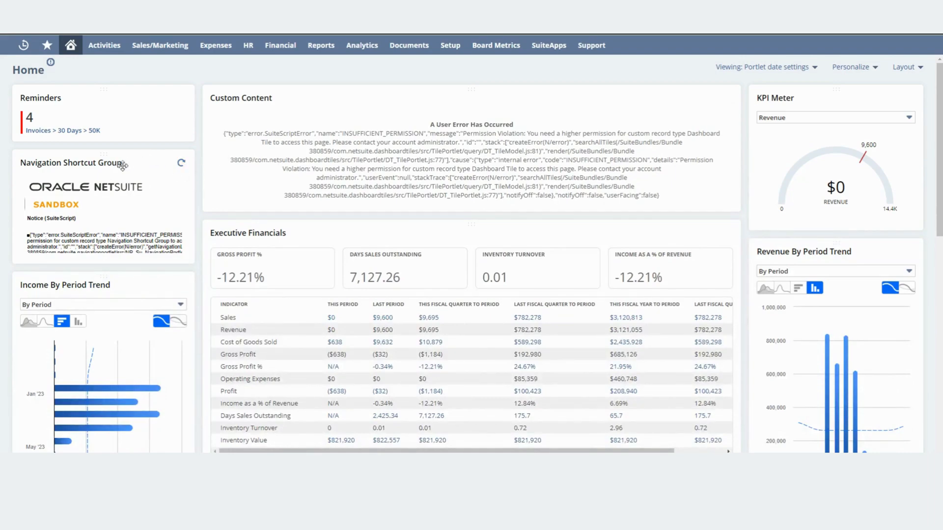
mouse_move(98, 201)
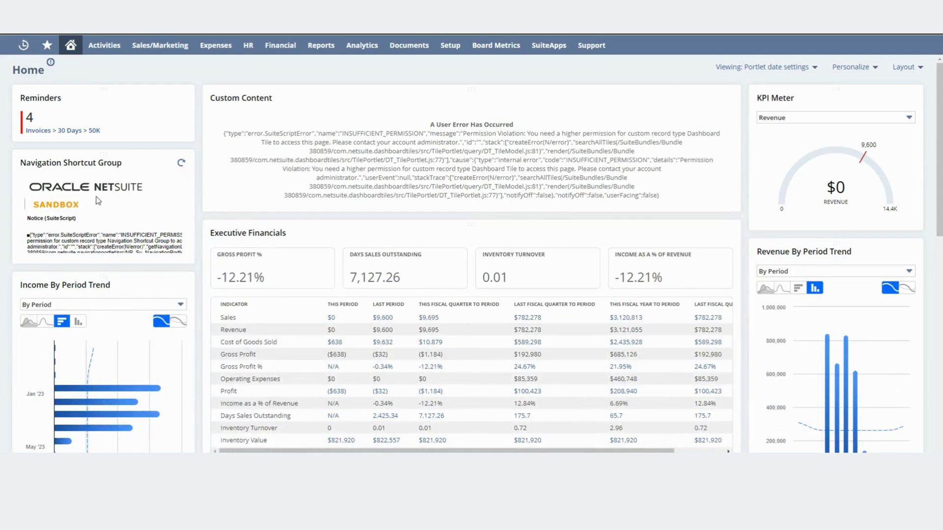